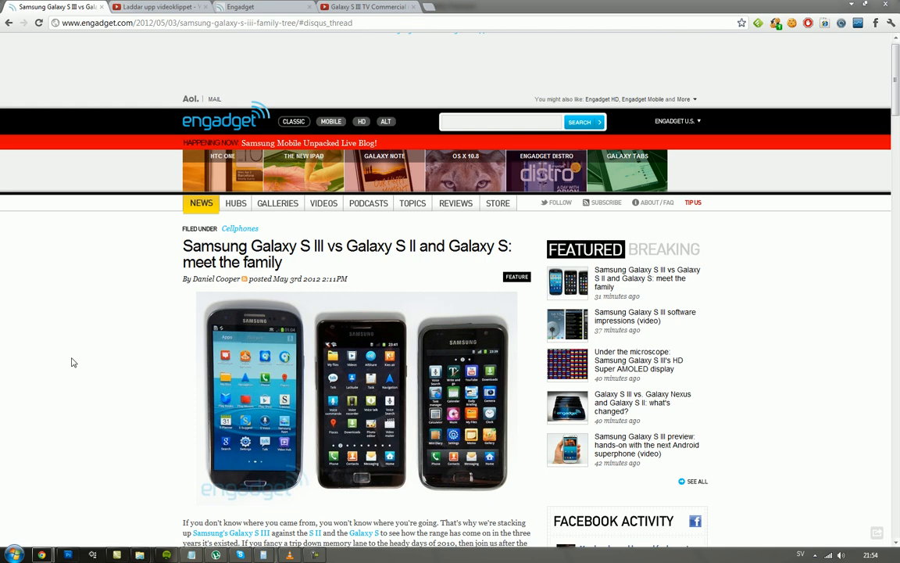
scroll("down", 3)
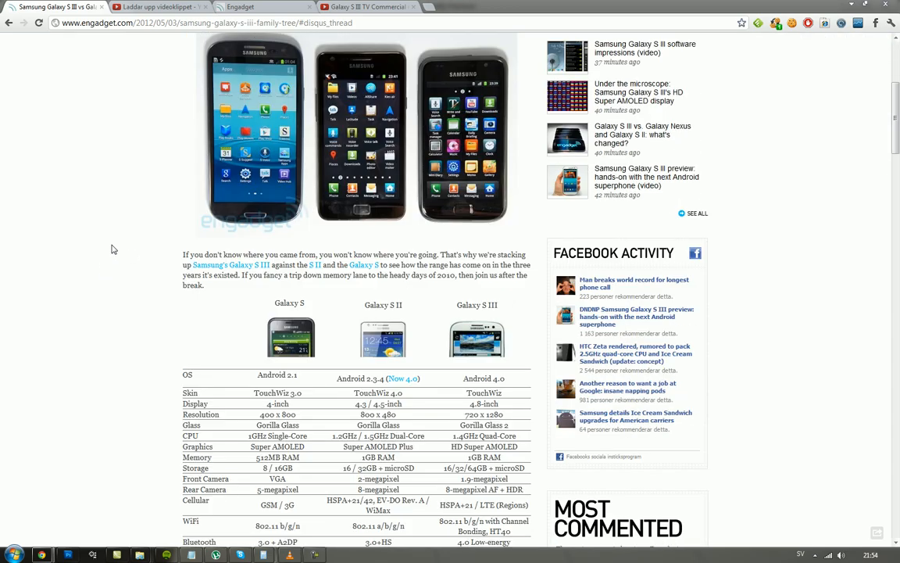
scroll("down", 3)
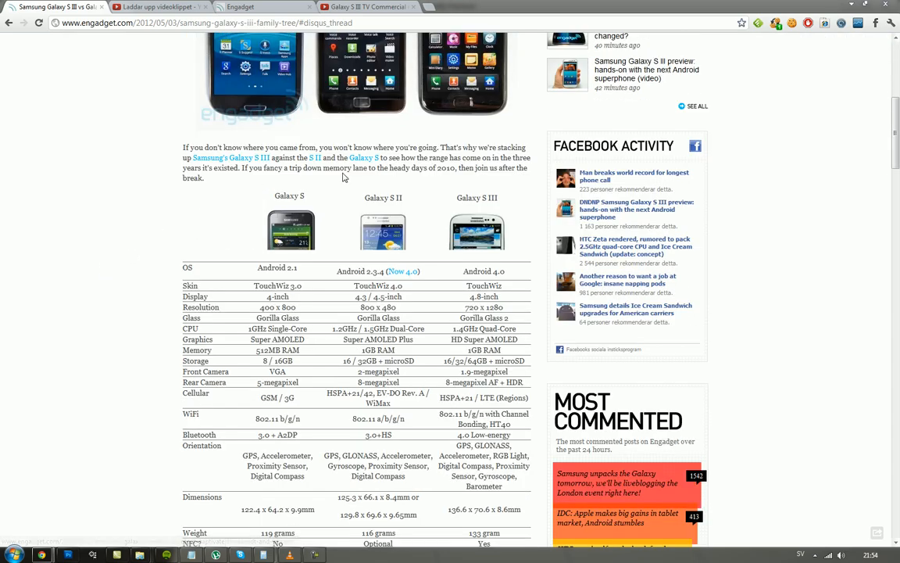
scroll("down", 3)
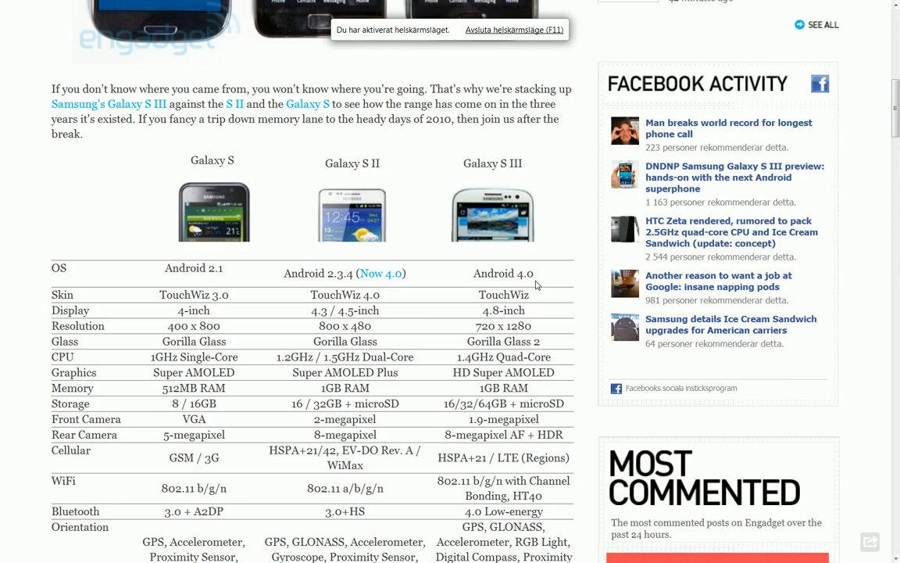
mouse_move(460, 316)
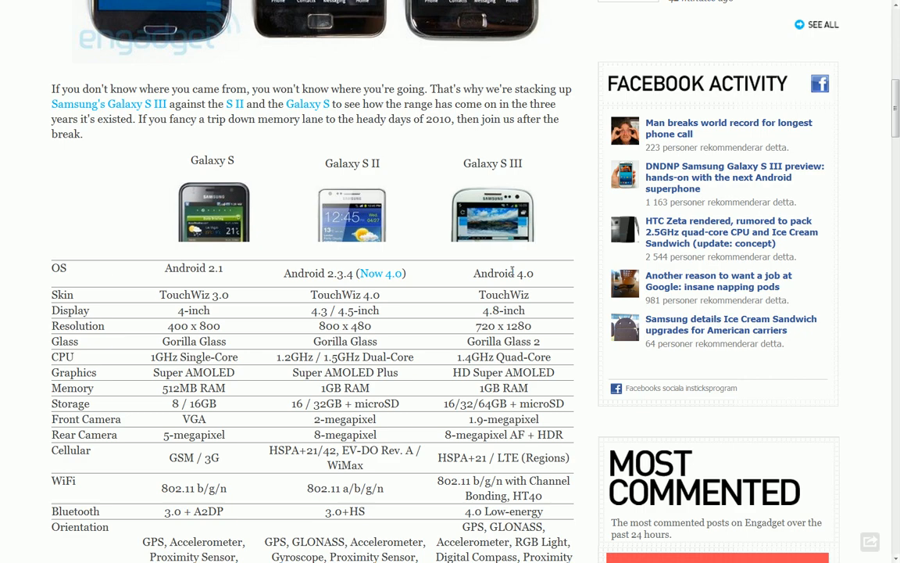
scroll("down", 3)
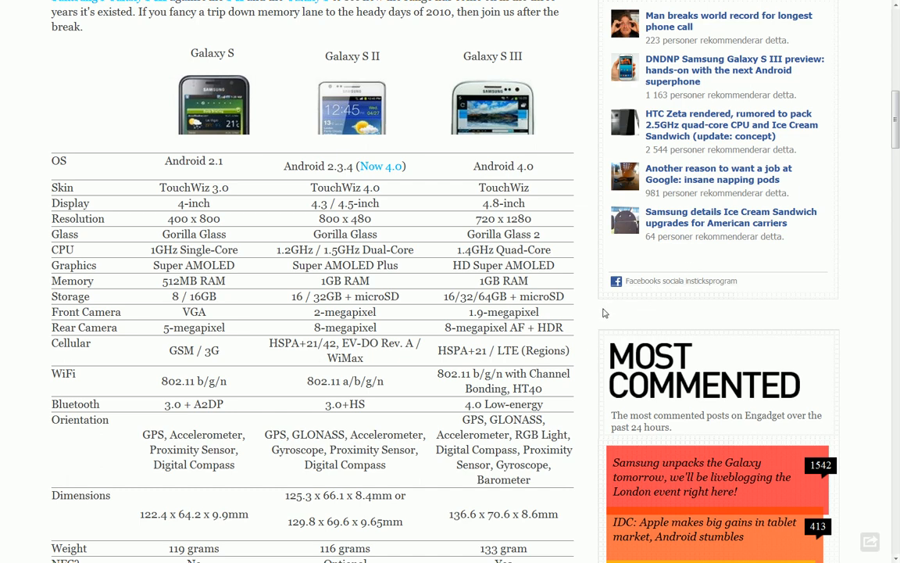
mouse_move(368, 316)
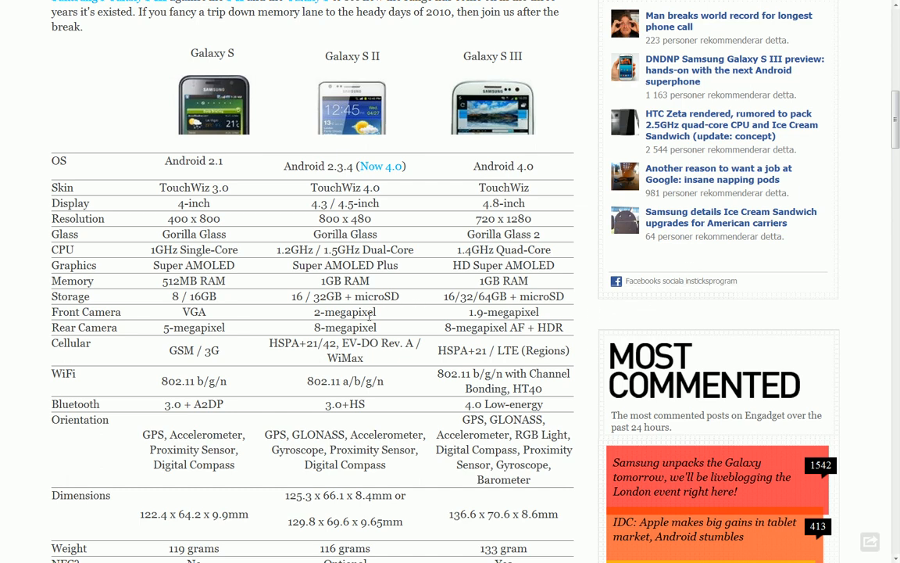
mouse_move(447, 318)
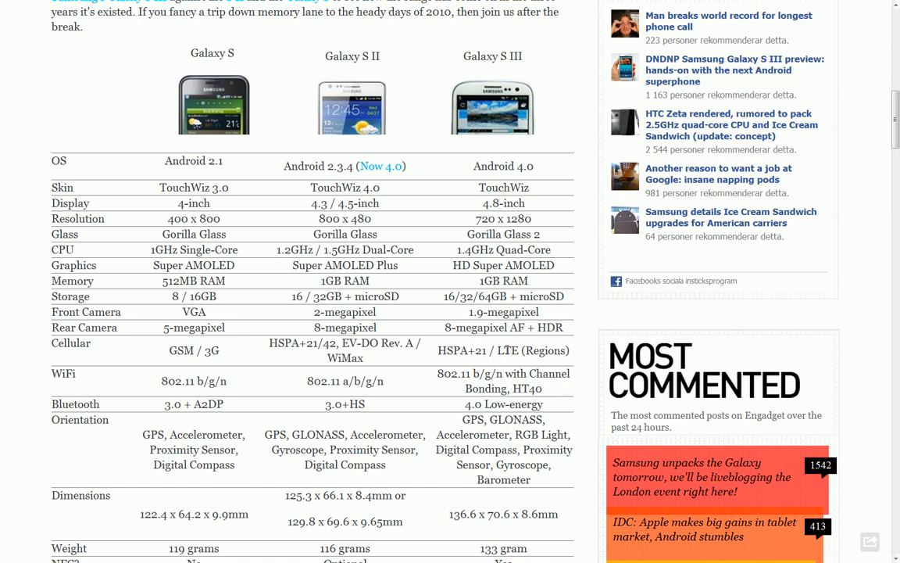
mouse_move(508, 348)
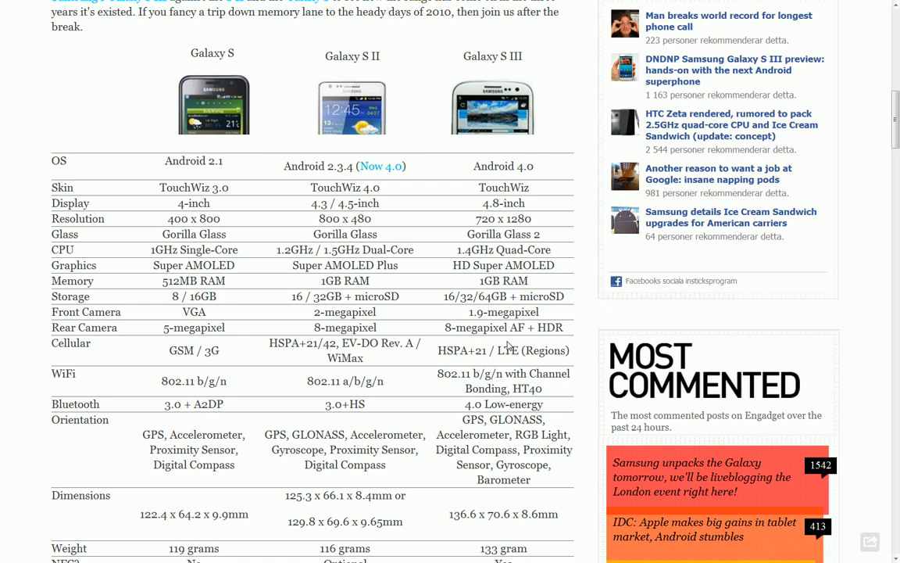
mouse_move(517, 341)
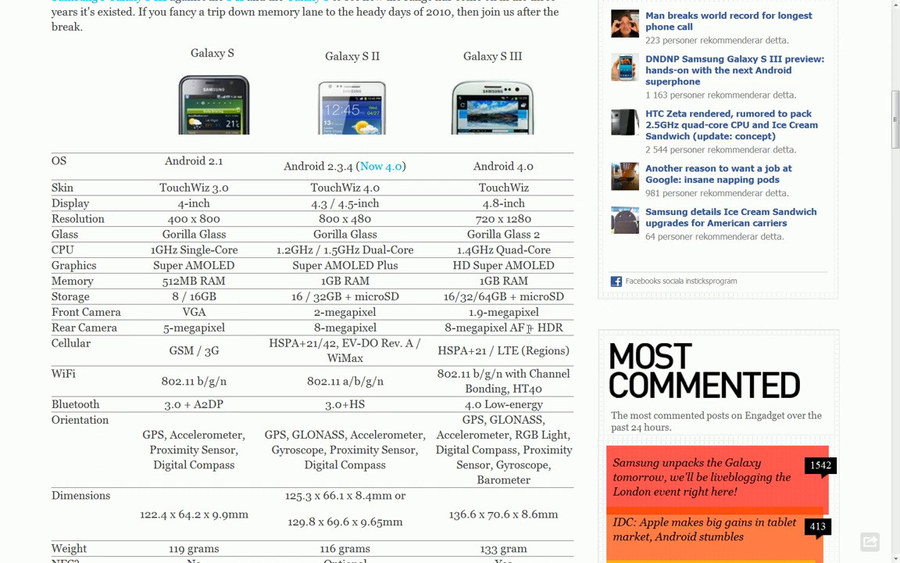
mouse_move(510, 353)
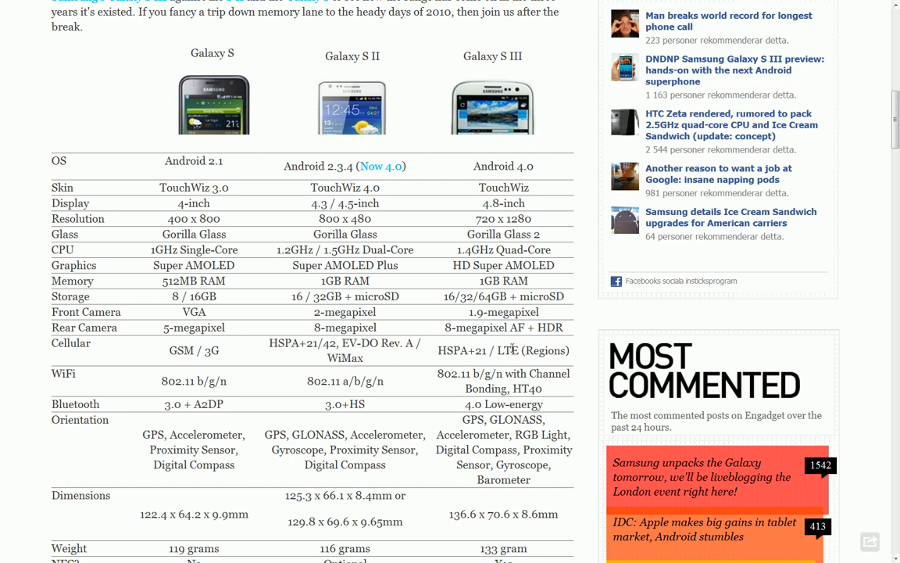
mouse_move(507, 373)
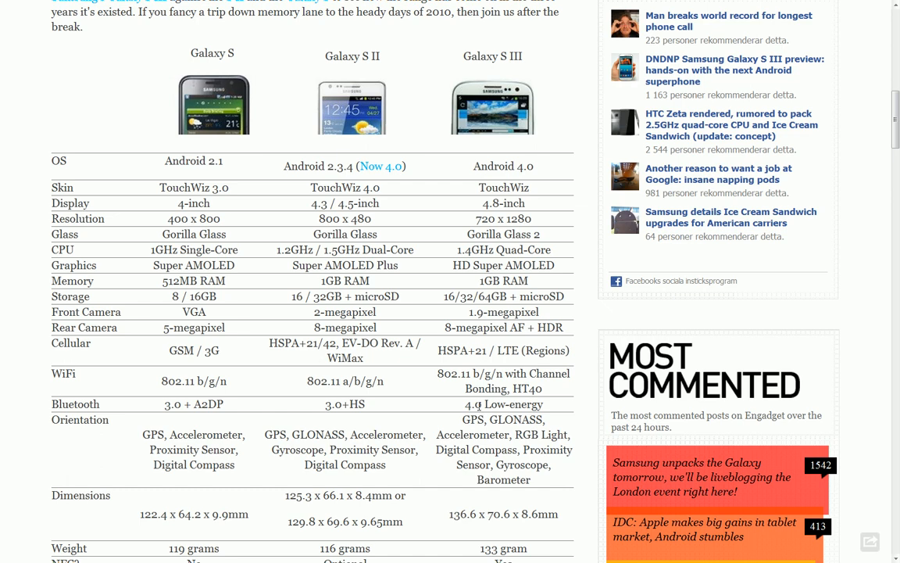
mouse_move(452, 421)
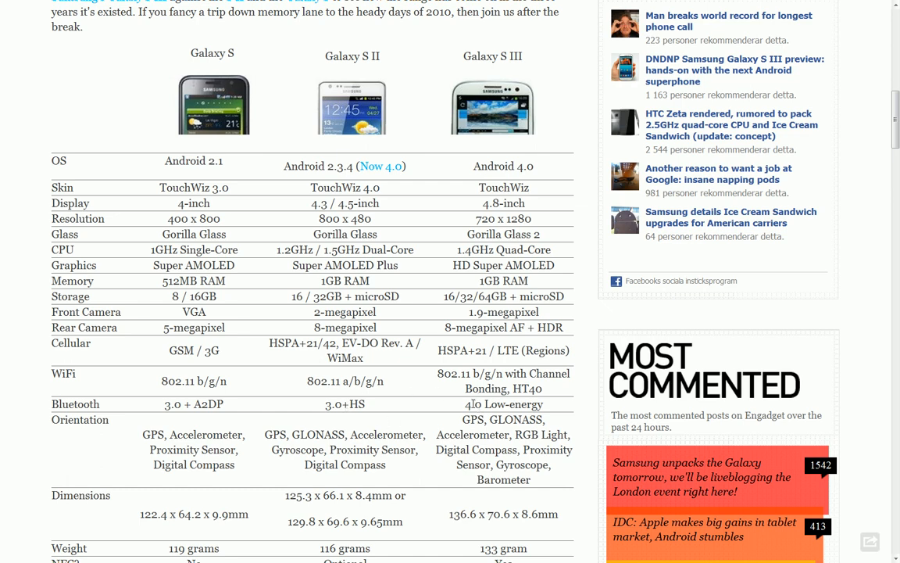
mouse_move(477, 403)
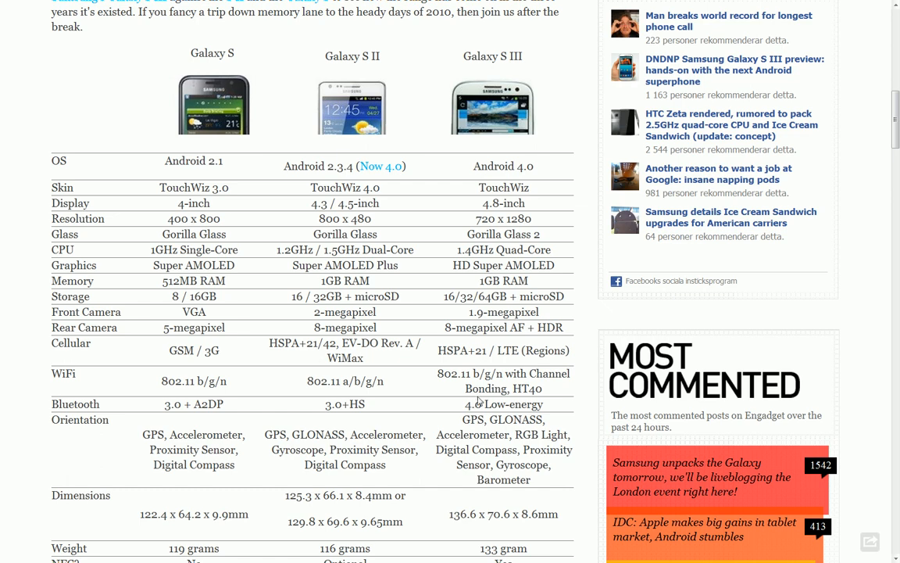
scroll("down", 3)
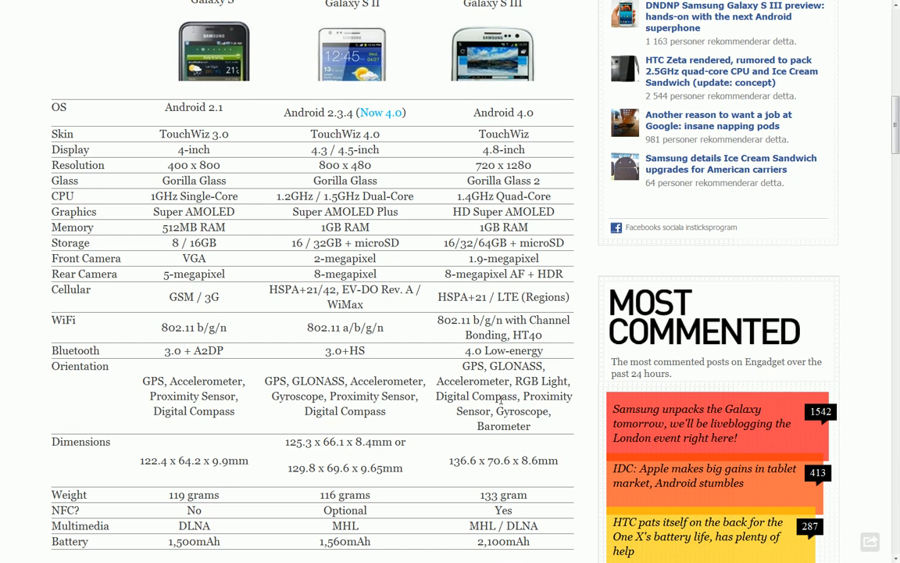
scroll("down", 3)
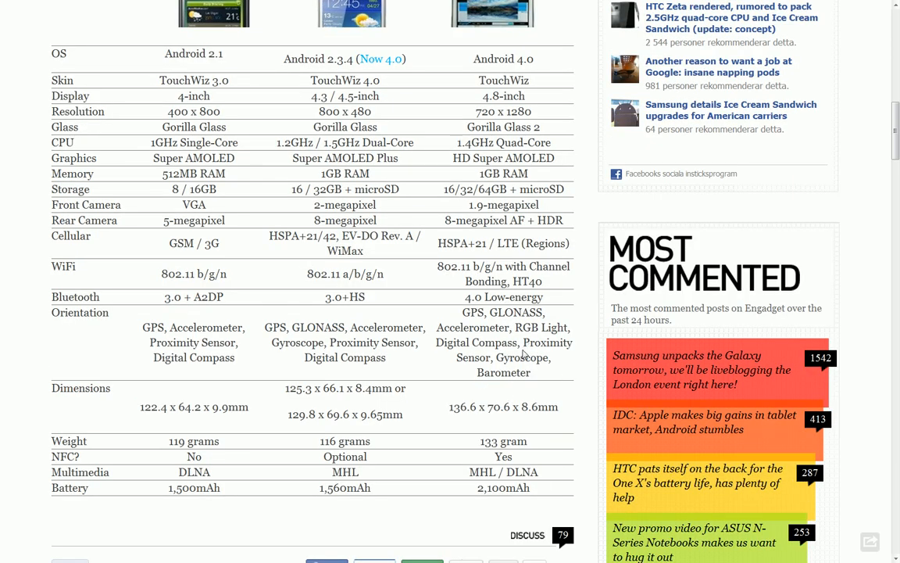
mouse_move(522, 353)
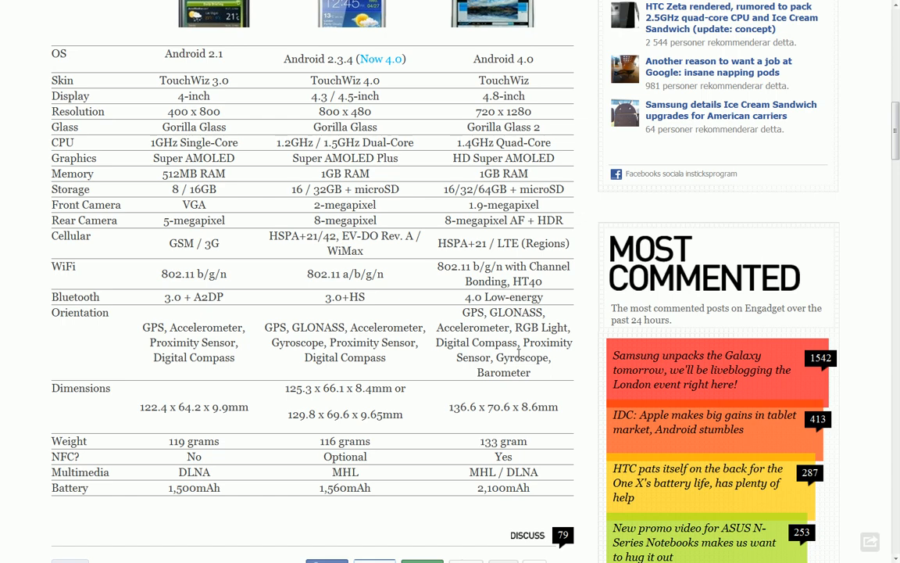
mouse_move(517, 353)
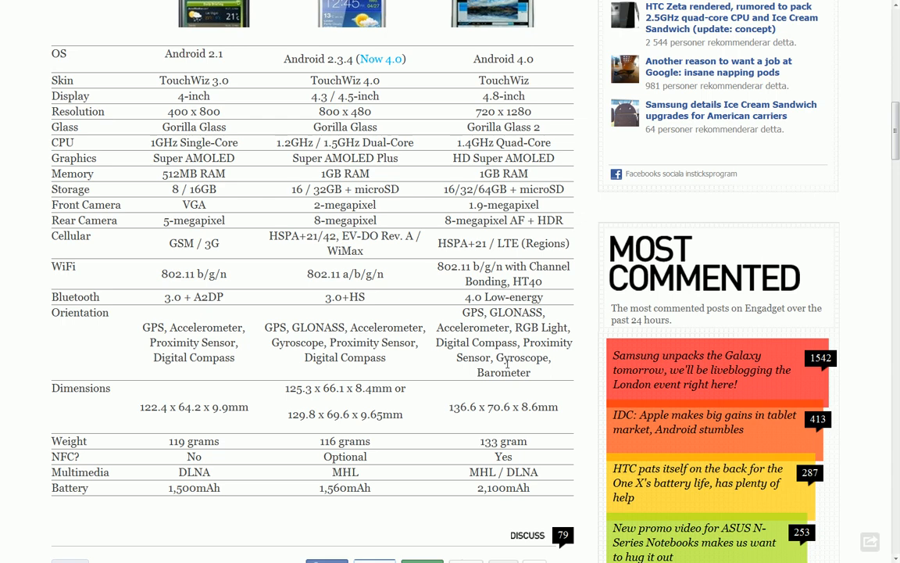
mouse_move(506, 361)
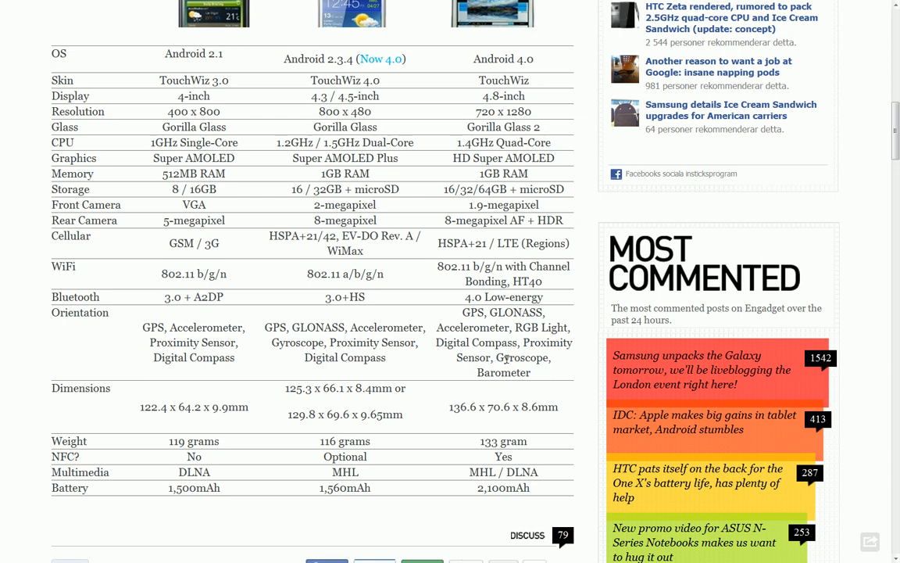
scroll("down", 3)
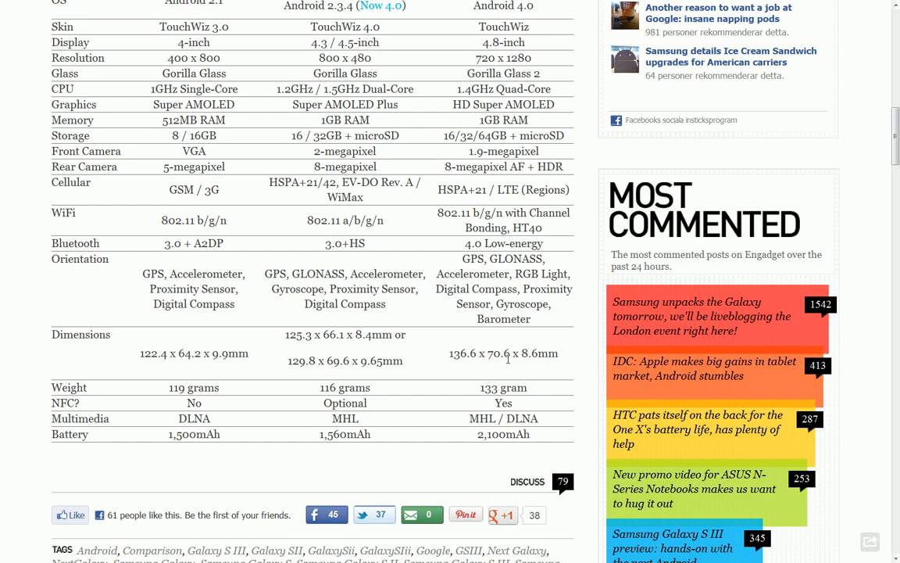
mouse_move(510, 353)
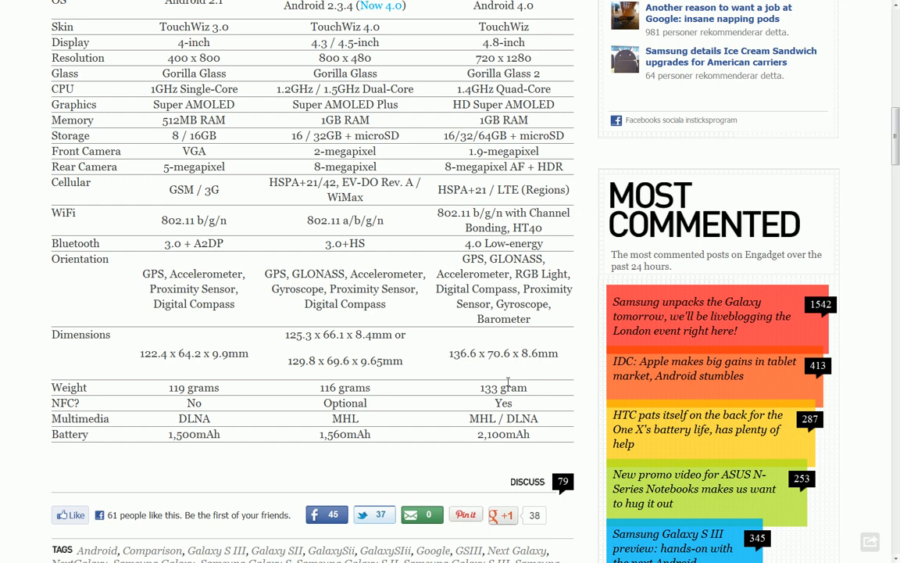
mouse_move(519, 378)
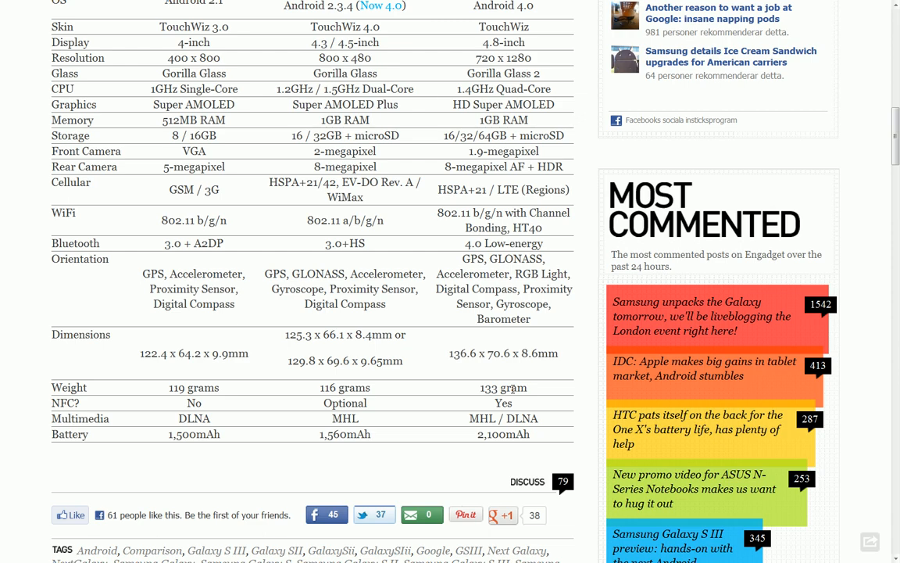
scroll("up", 3)
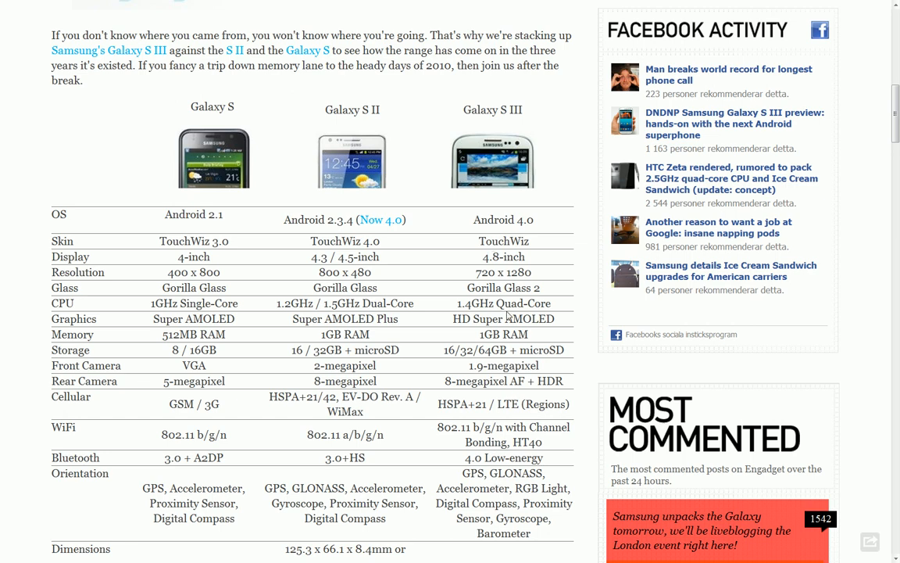
scroll("down", 3)
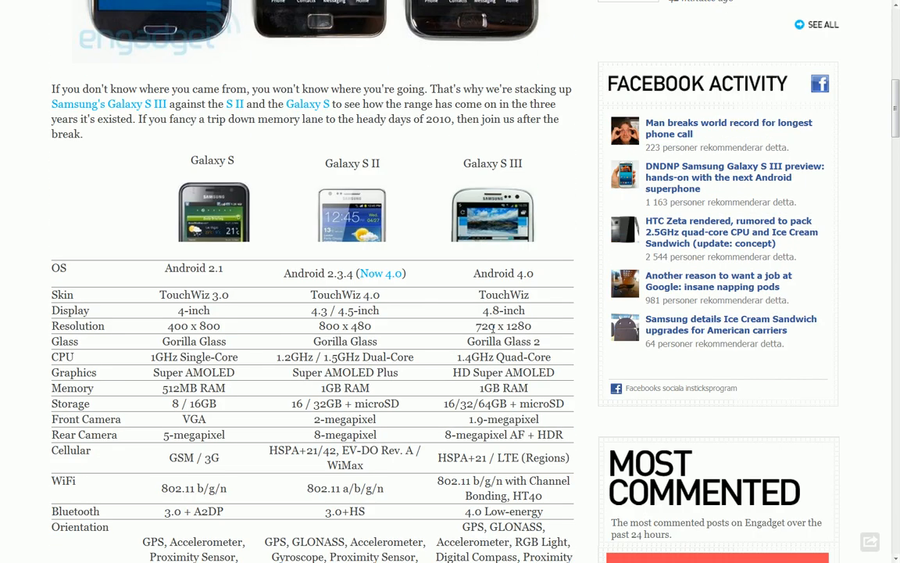
scroll("down", 3)
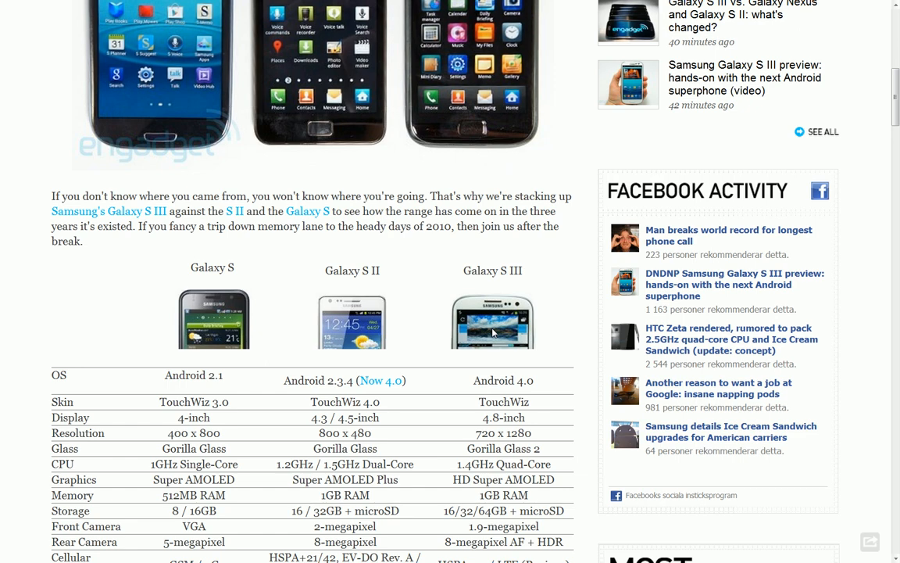
mouse_move(467, 331)
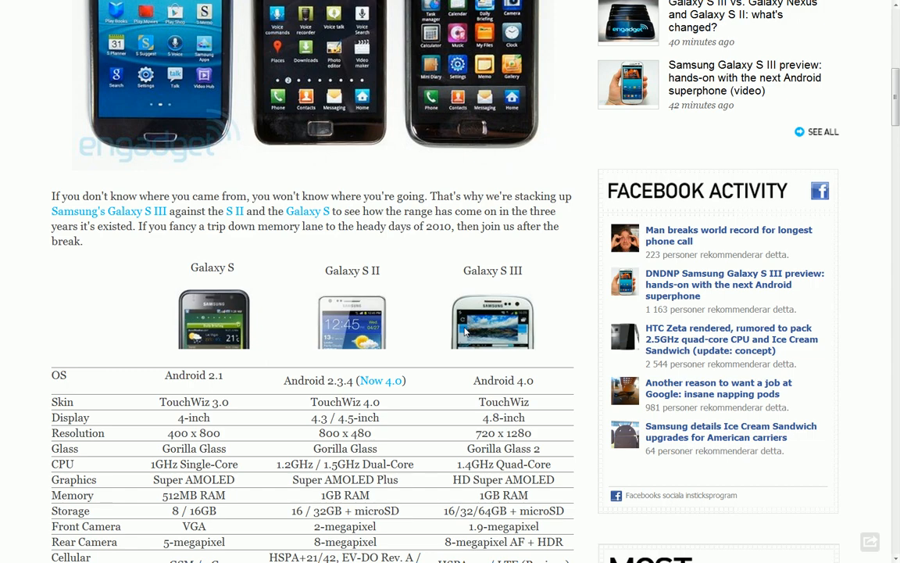
scroll("down", 3)
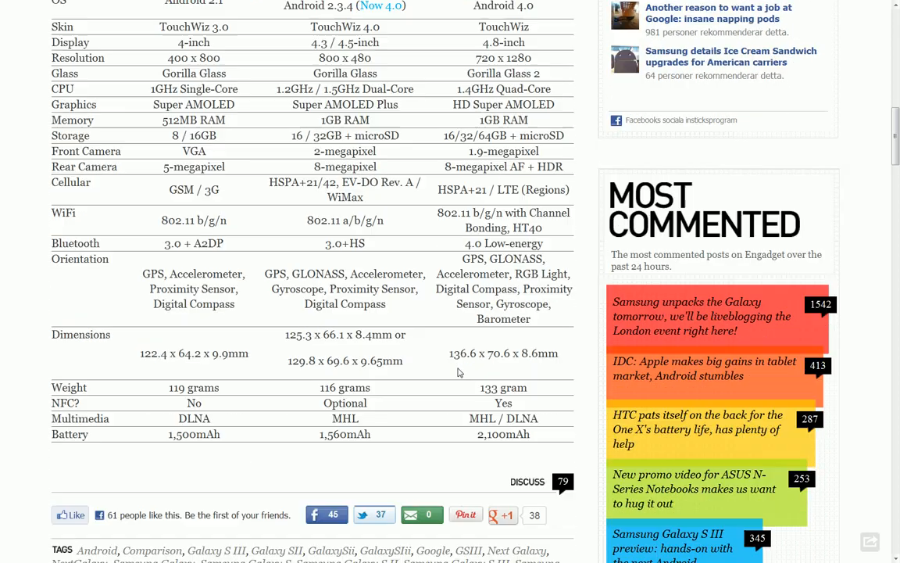